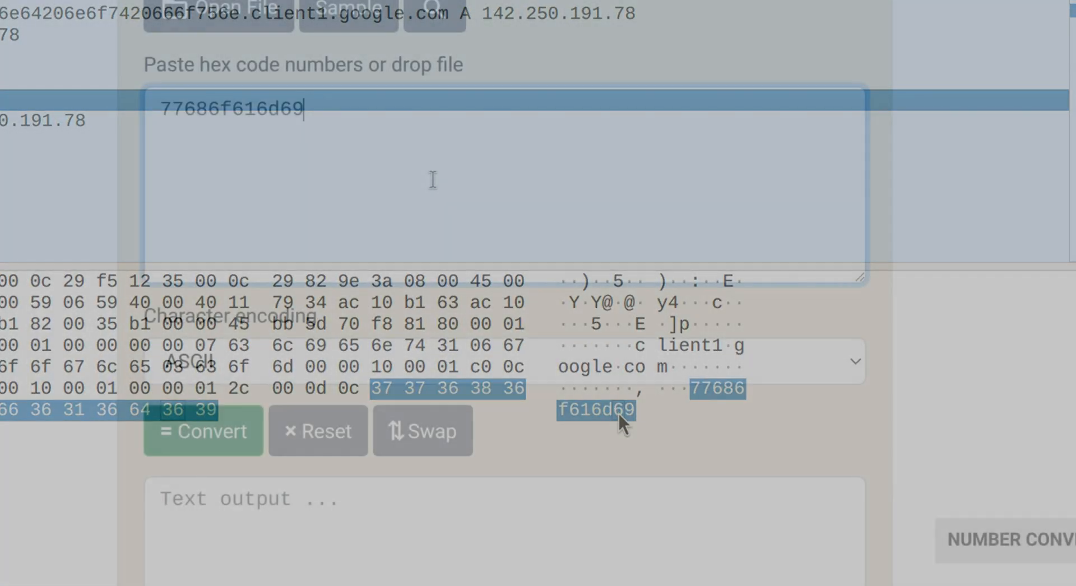
Convert the pasted hex string 77686f616d69 in the Hex to text converter
{"action": "left_click", "coordinate": [203, 431]}
{"action": "type", "text": "nslookup ope"}
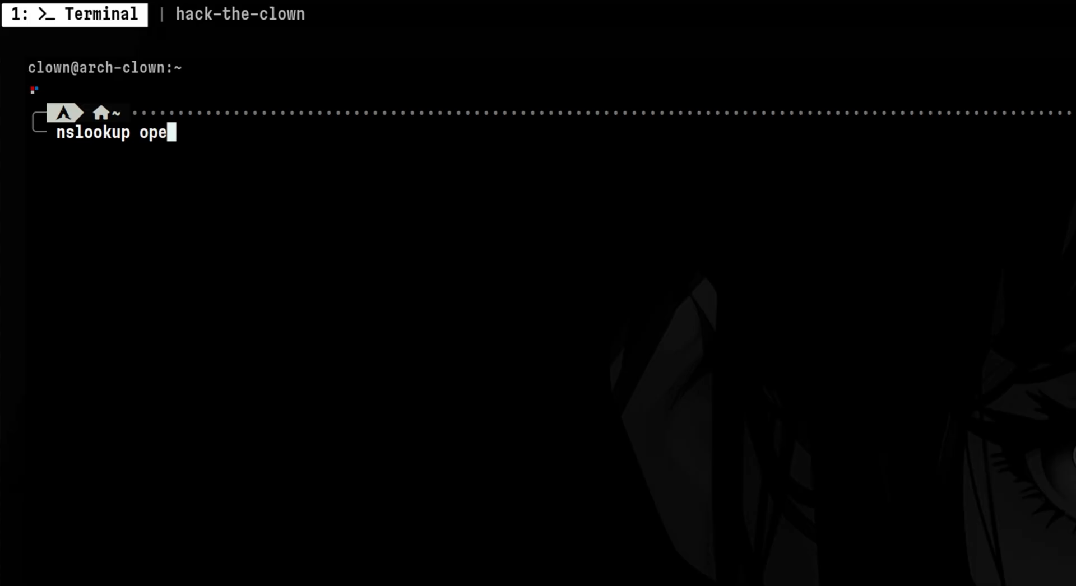
Run nslookup openai.com, returning 104.18.33.45 and 172.64.154.211
{"action": "key", "text": "Return"}
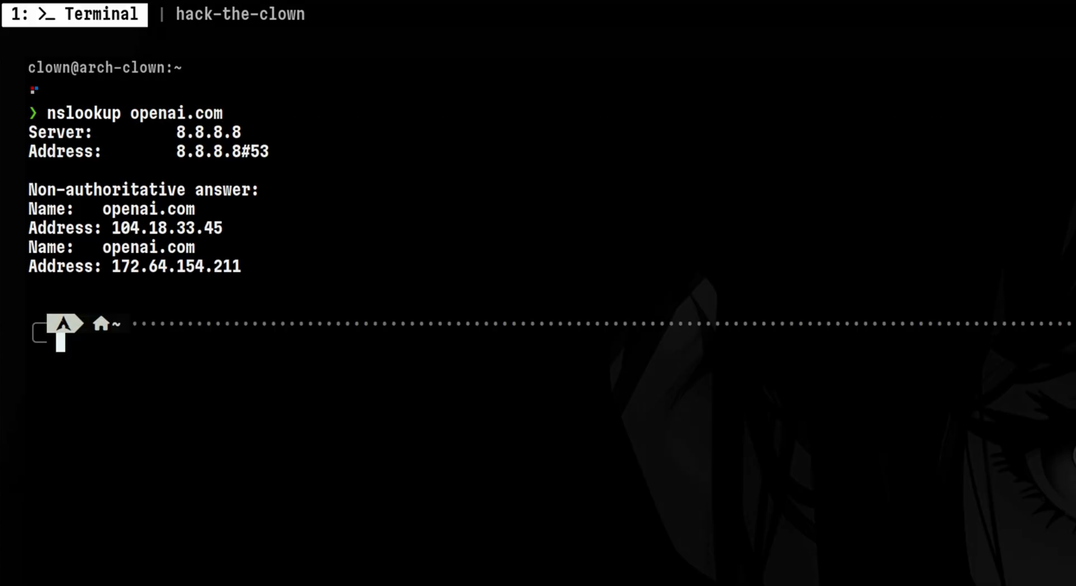
{"action": "type", "text": "dig txt openai"}
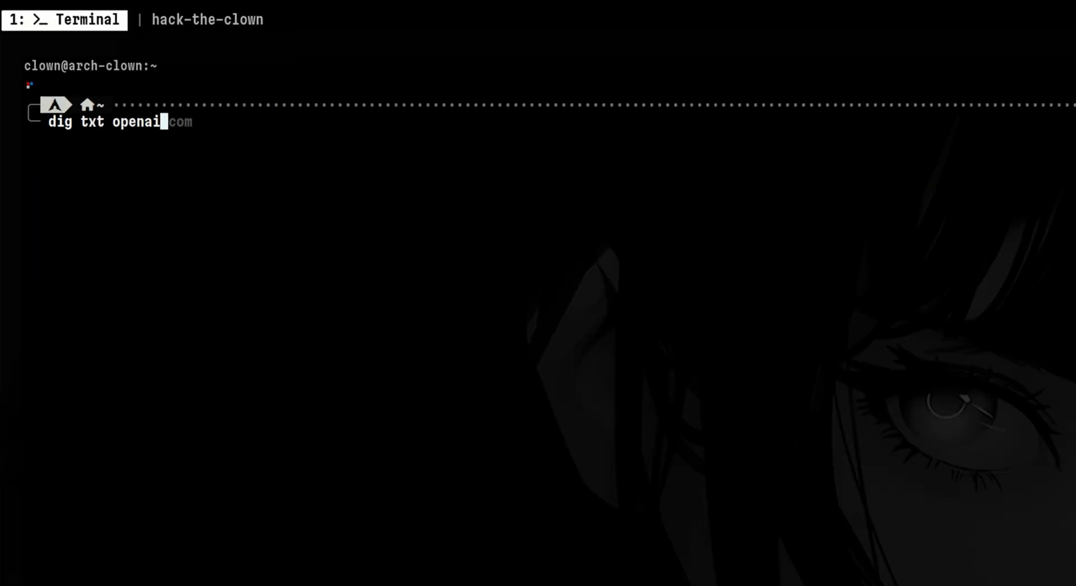
Run dig txt openai.com and scroll to the answer section's TXT verification strings
{"action": "key", "text": "Return"}
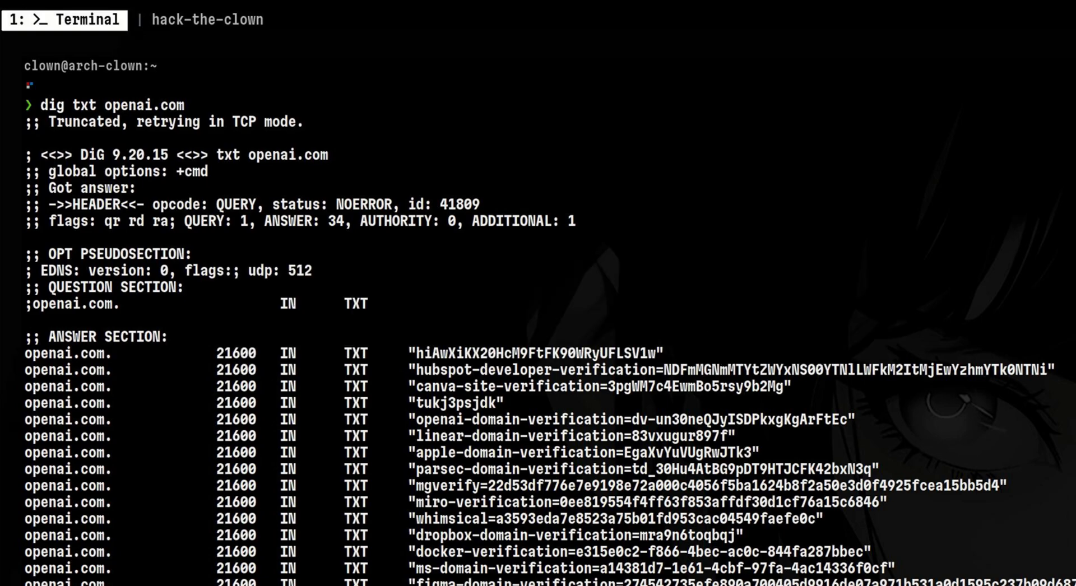
{"action": "scroll", "scroll_direction": "down", "scroll_amount": 3}
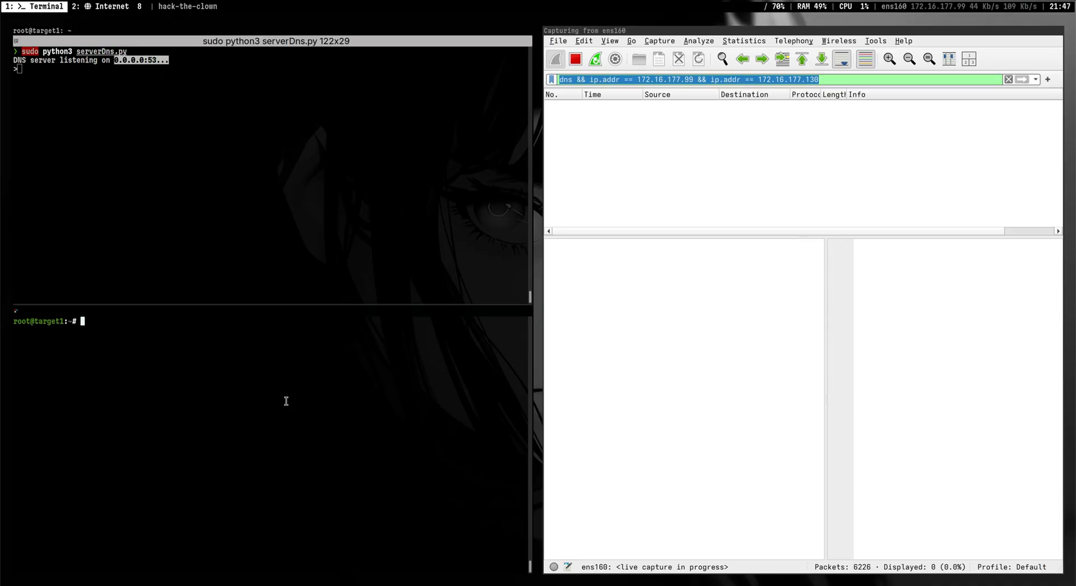
Run bash -x ./dns_malware.sh on the target machine
{"action": "type", "text": "bash -x ./dns_malware.sh"}
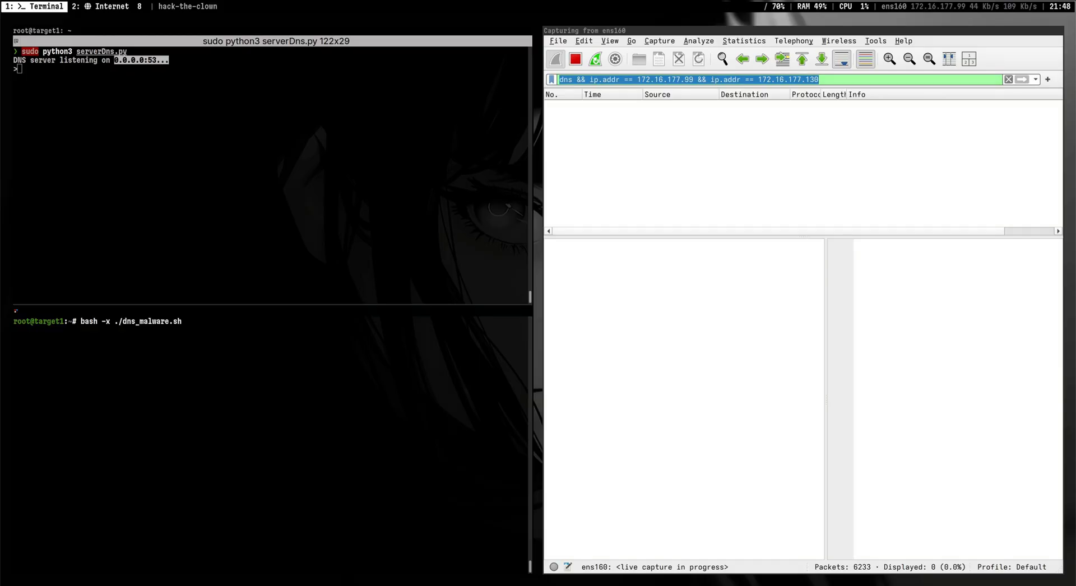
{"action": "key", "text": "Return"}
{"action": "type", "text": "list"}
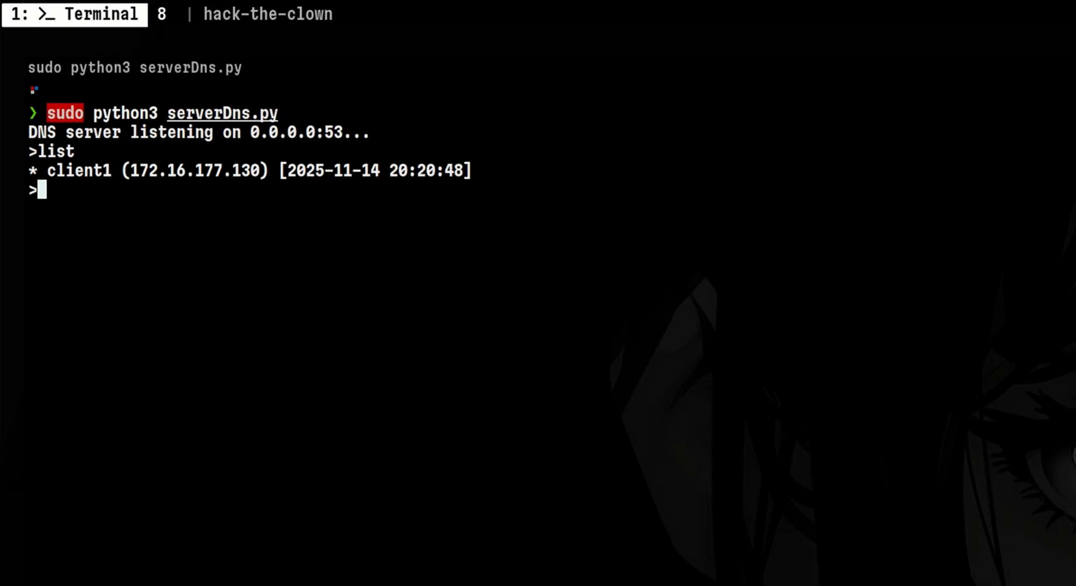
Interact with client1 at the server prompt and send it the id command
{"action": "type", "text": "interac"}
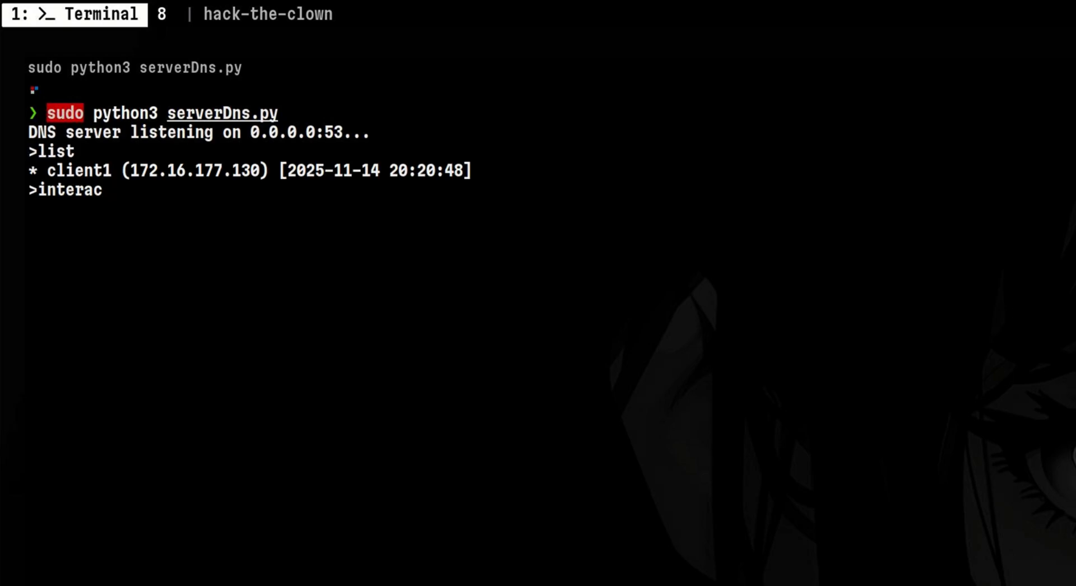
{"action": "key", "text": "Return"}
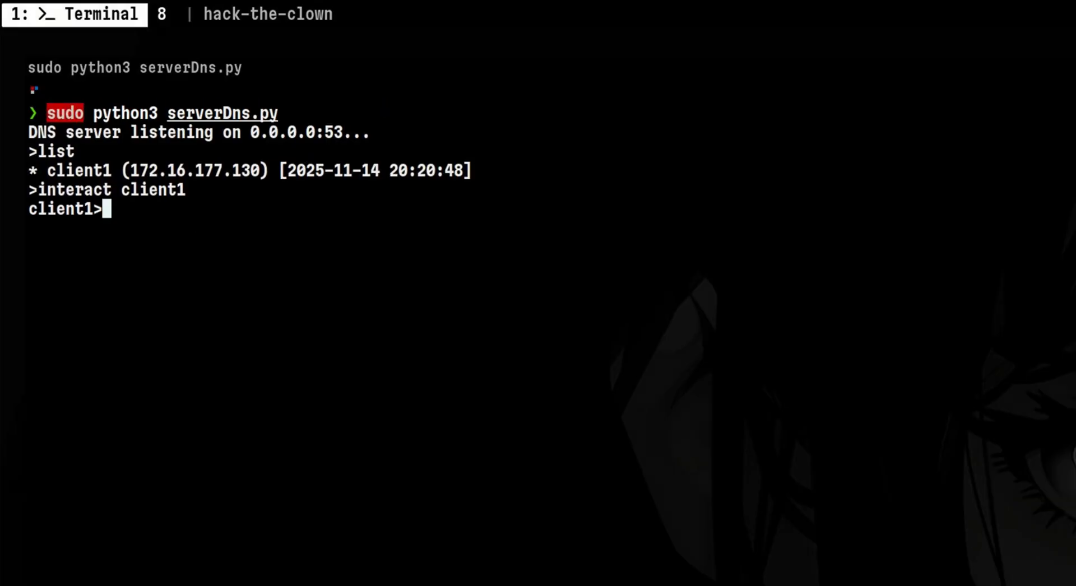
{"action": "type", "text": "id"}
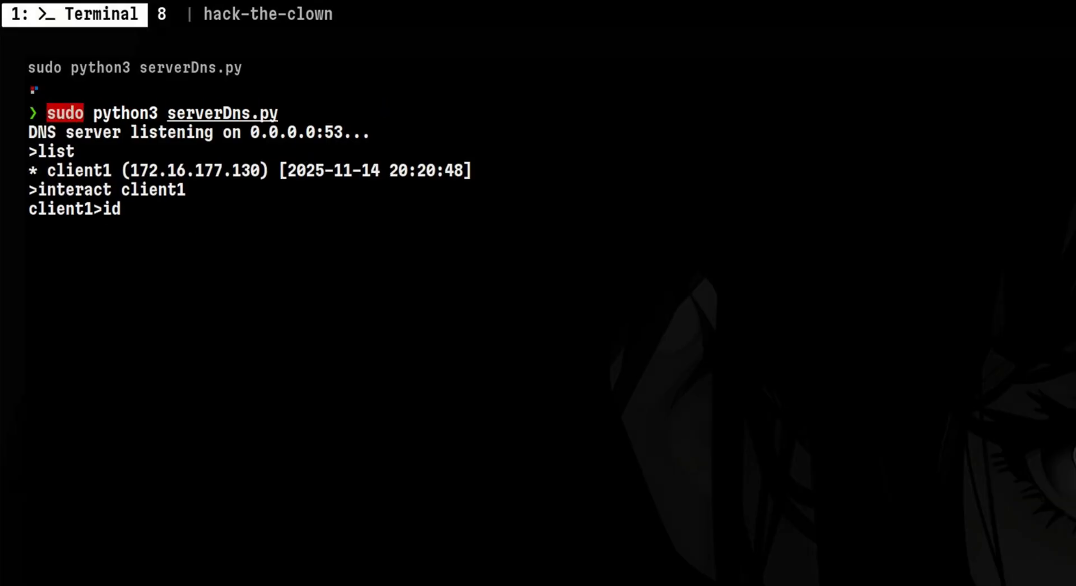
{"action": "key", "text": "Return"}
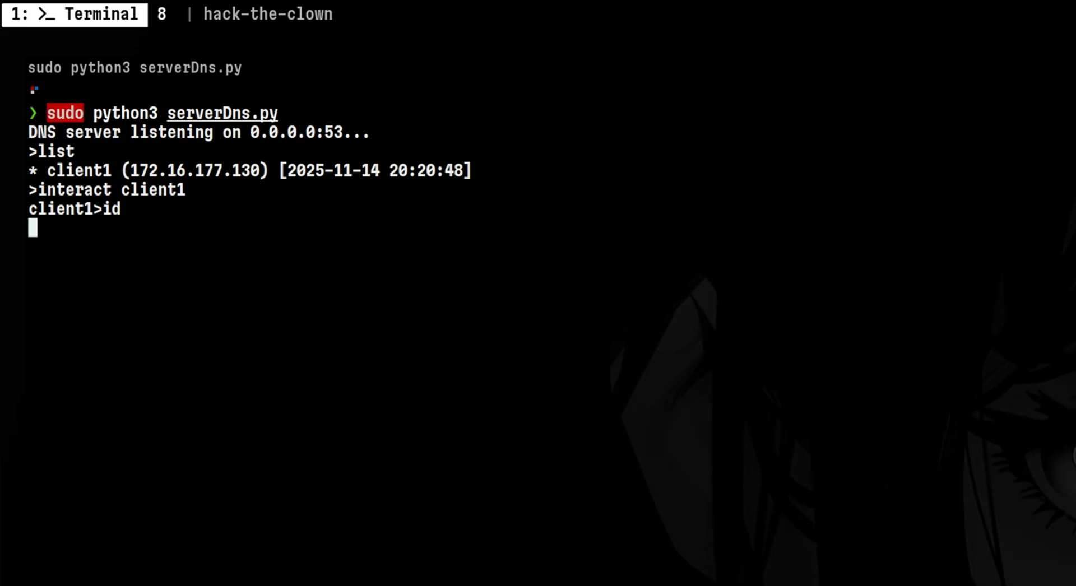
{"action": "key", "text": "Return"}
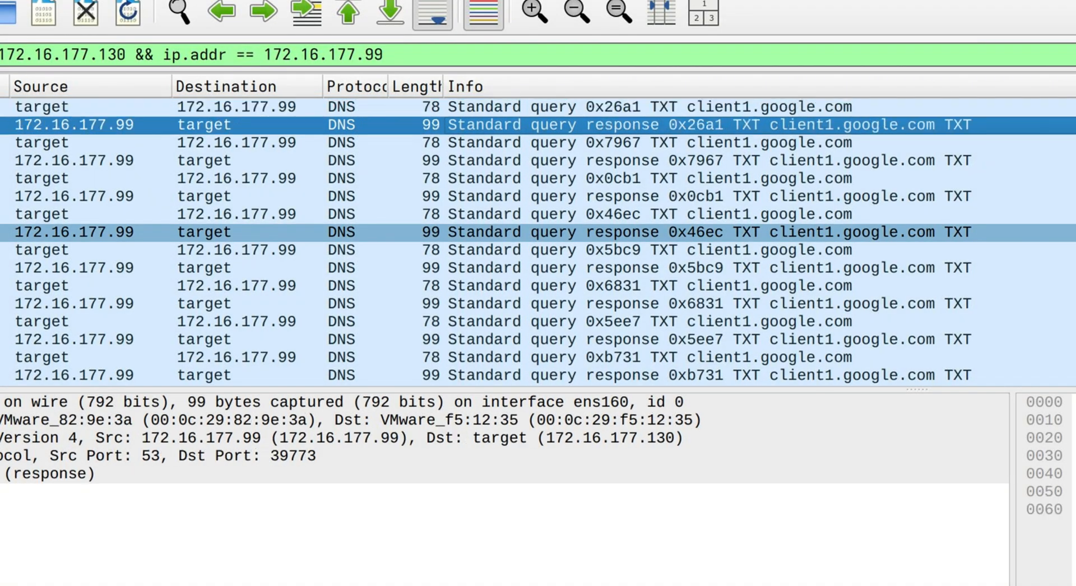
Inspect three 'Standard query response TXT client1.google.com' packets in the list
{"action": "left_click", "coordinate": [481, 161]}
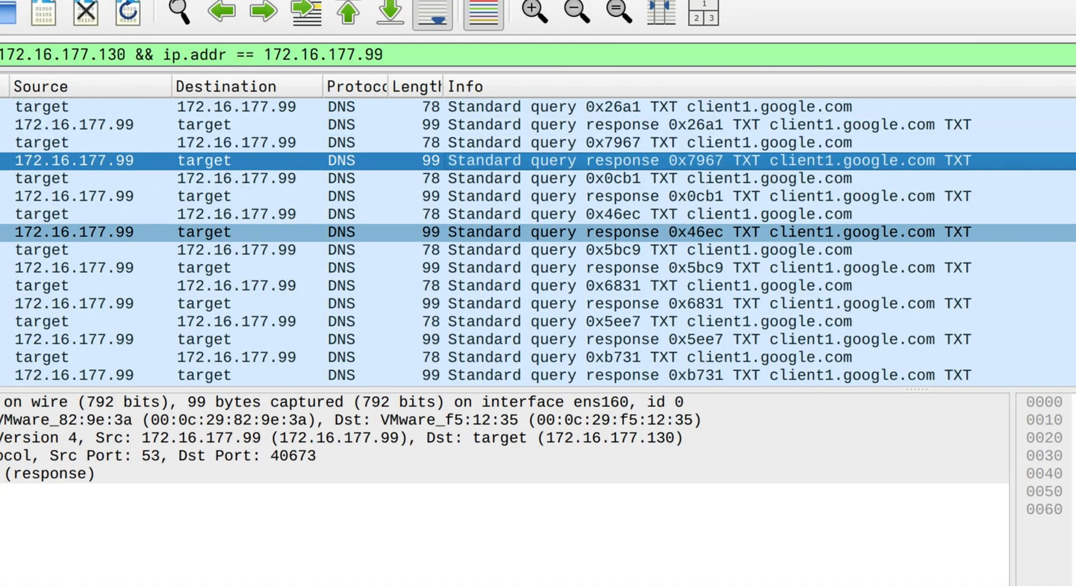
{"action": "left_click", "coordinate": [480, 232]}
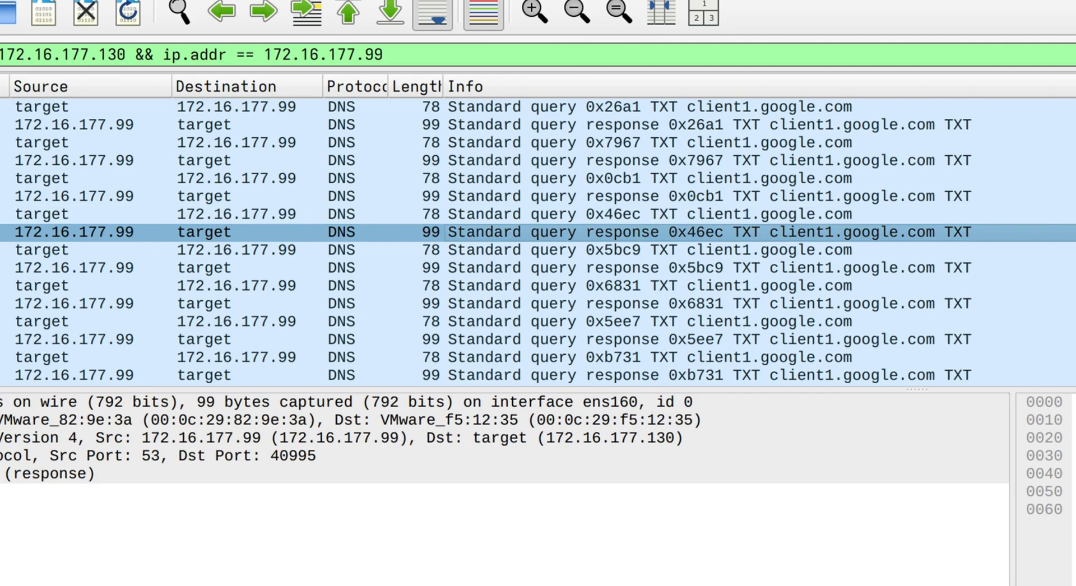
{"action": "left_click", "coordinate": [480, 267]}
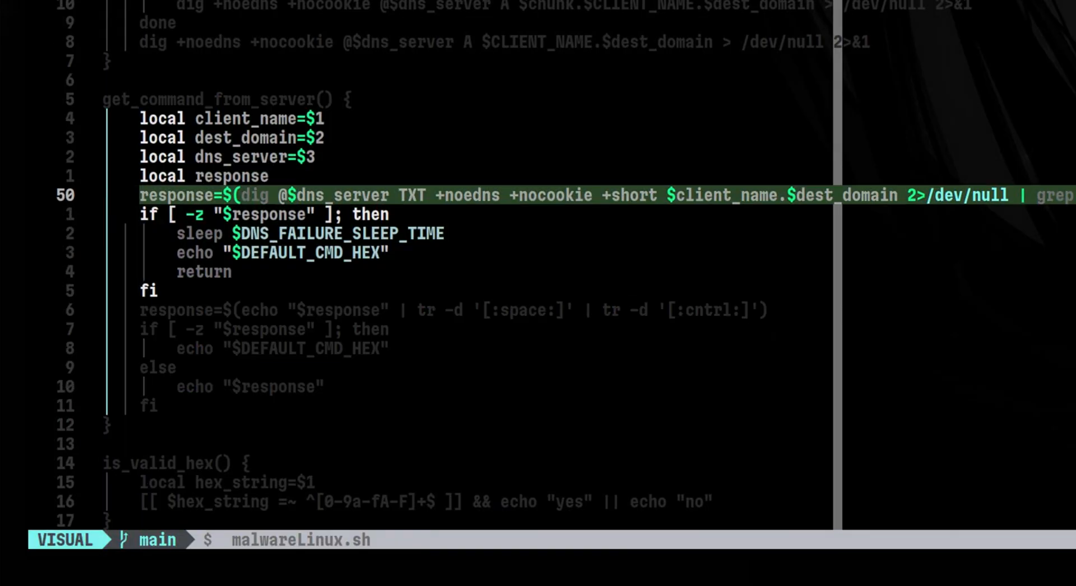
Scroll malwareLinux.sh up to get_command_from_server and its dig TXT query
{"action": "scroll", "scroll_direction": "up", "scroll_amount": 3}
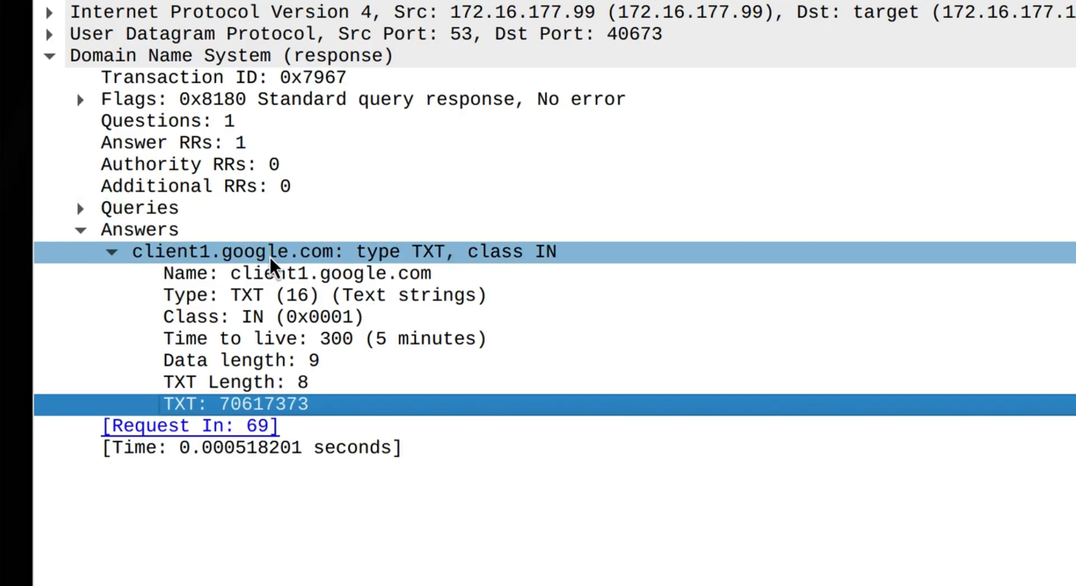
{"action": "mouse_move", "coordinate": [427, 259]}
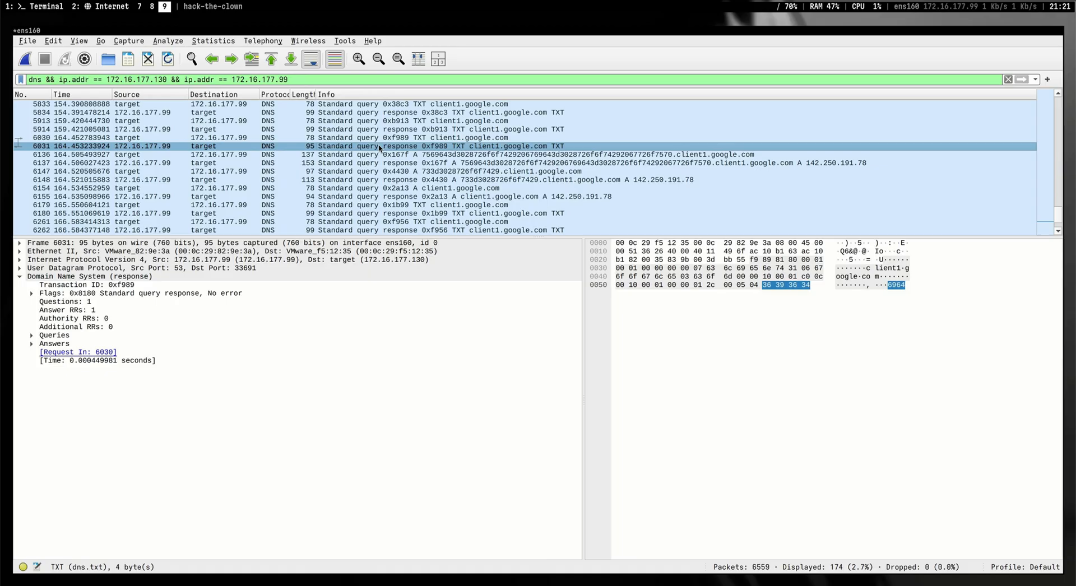
Select A query frame 6136 and expand Queries to show its hex-encoded name
{"action": "left_click", "coordinate": [53, 343]}
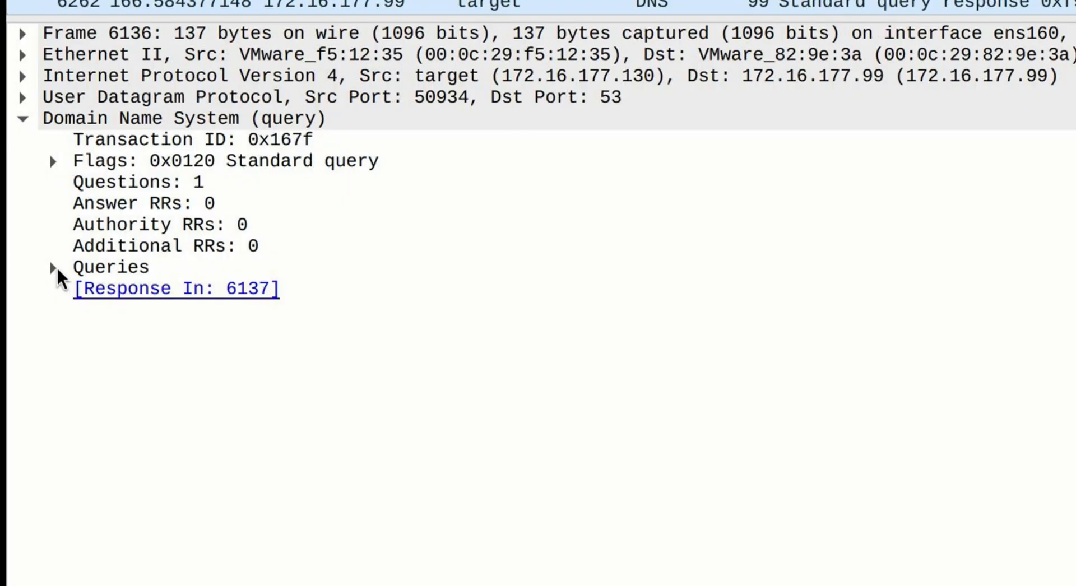
{"action": "left_click", "coordinate": [54, 267]}
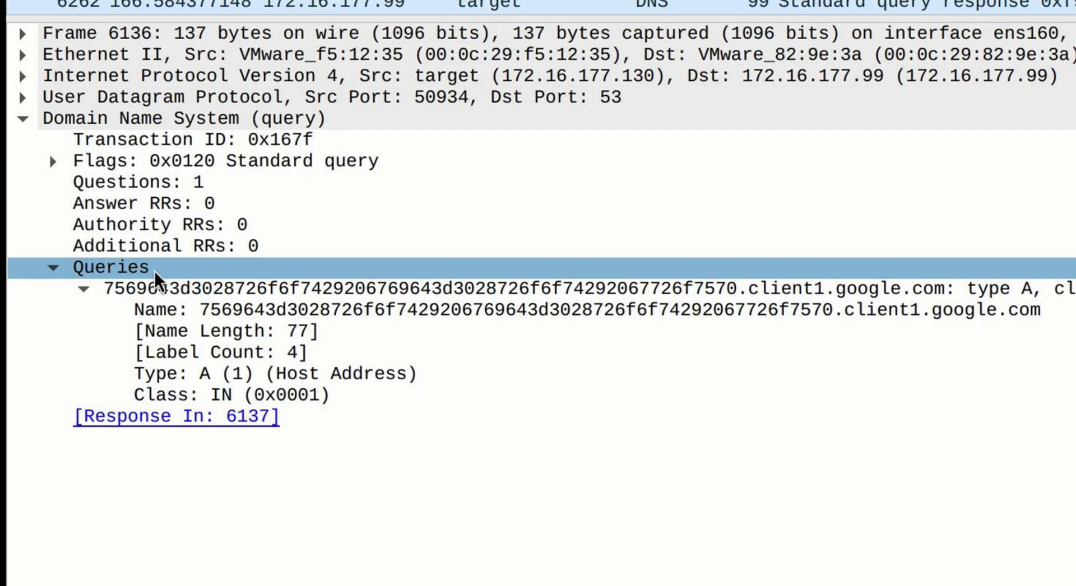
{"action": "left_click", "coordinate": [528, 288]}
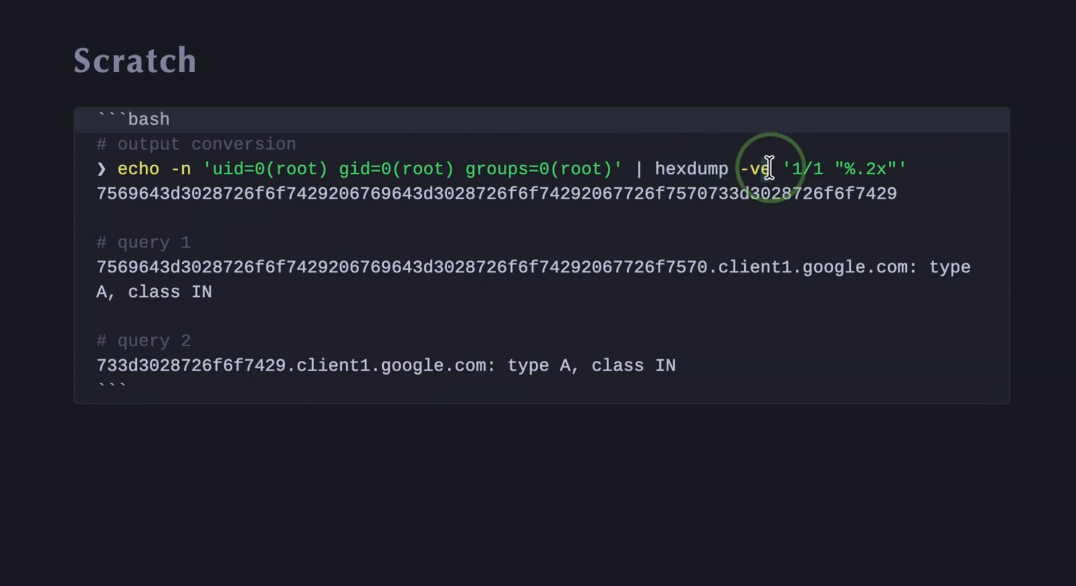
{"action": "mouse_move", "coordinate": [789, 170]}
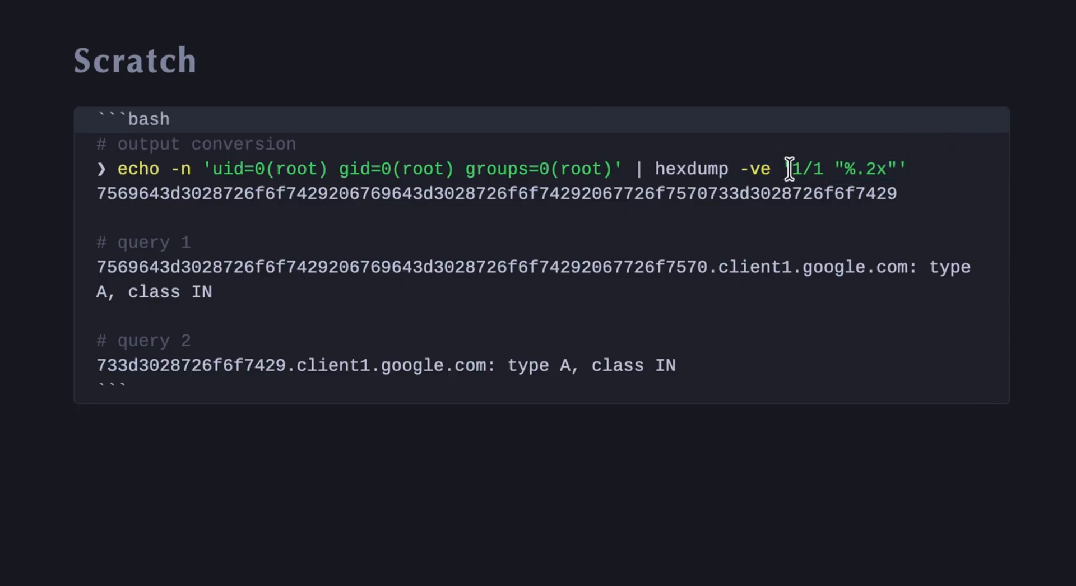
Highlight the "%.2x" format string in the Scratch note's hexdump command
{"action": "double_click", "coordinate": [806, 168]}
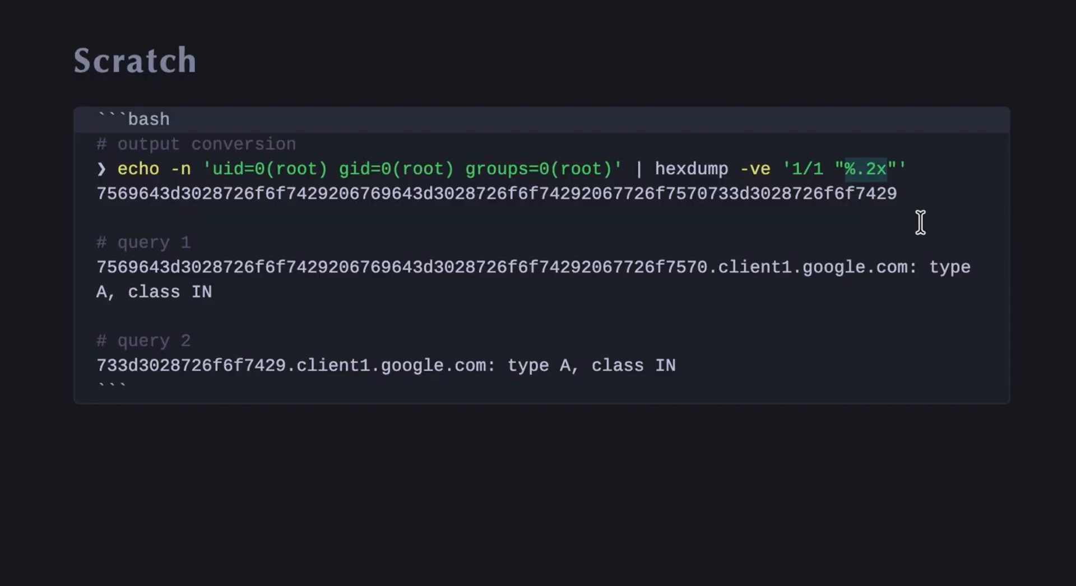
{"action": "mouse_move", "coordinate": [878, 199]}
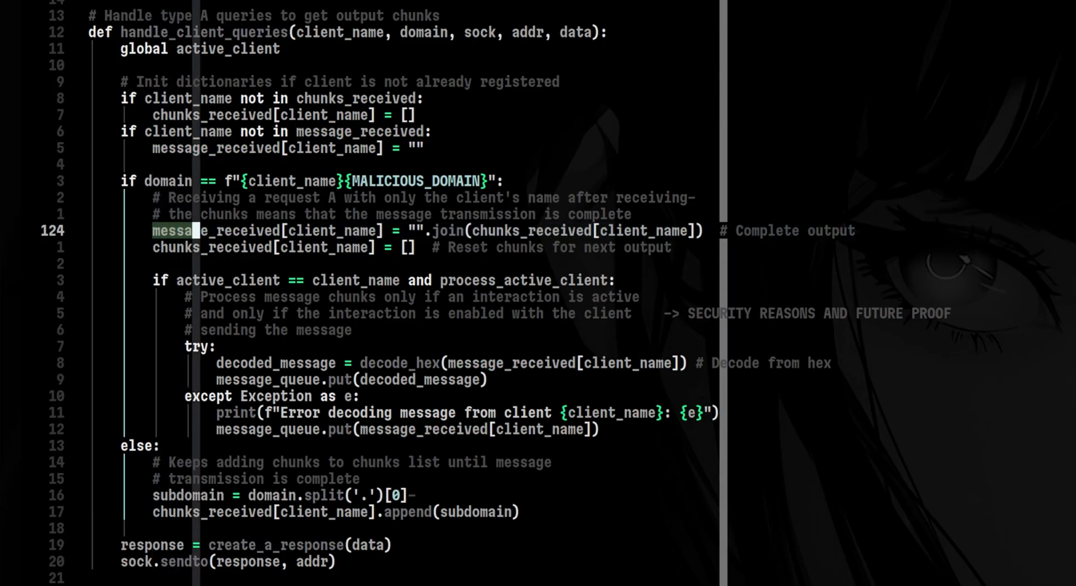
Select the decode_hex line, then scroll to message_queue.get(timeout=30)
{"action": "double_click", "coordinate": [213, 231]}
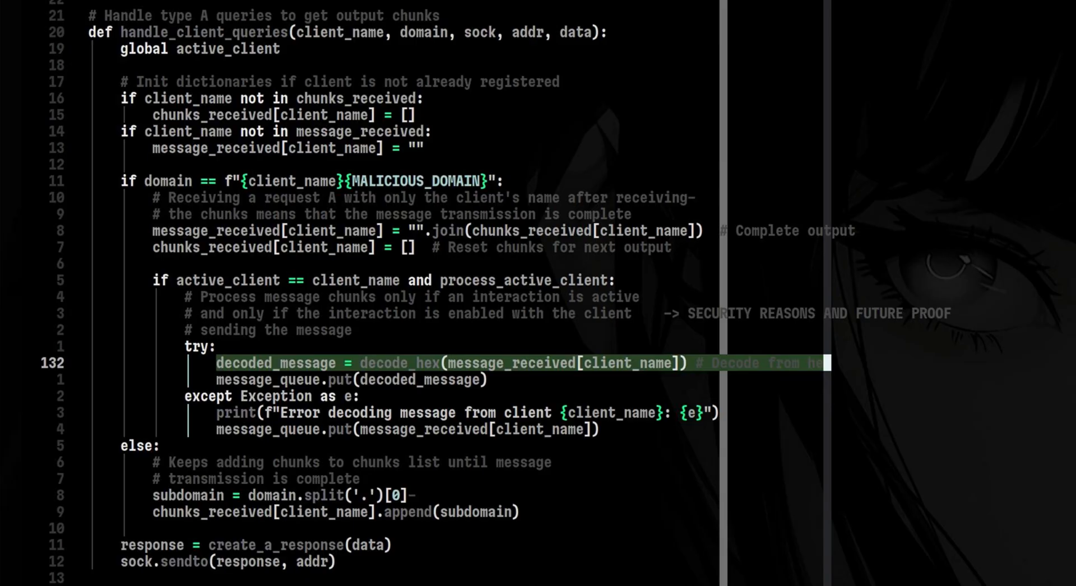
{"action": "scroll", "scroll_direction": "down", "scroll_amount": 3}
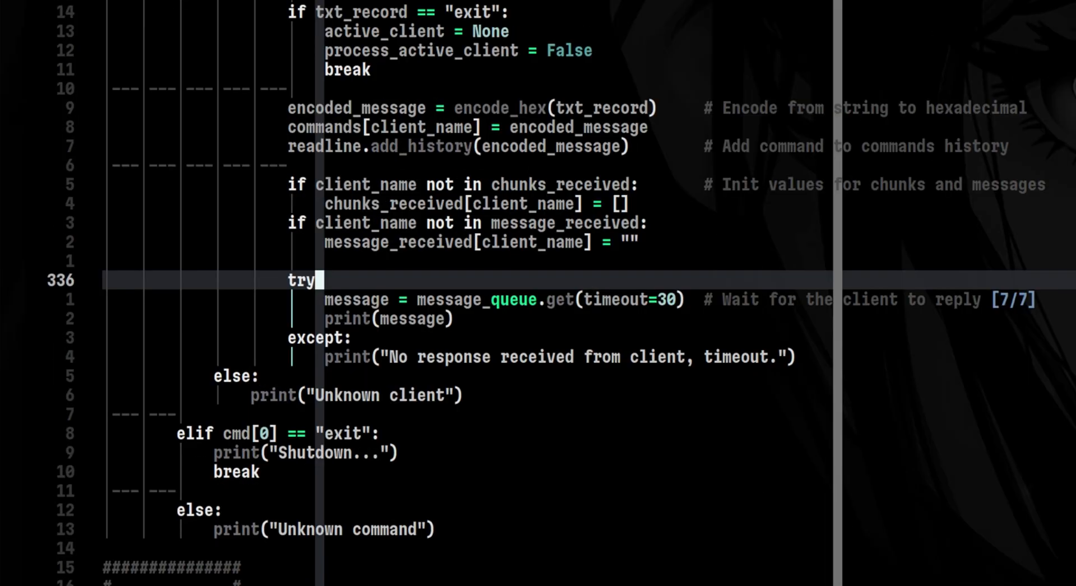